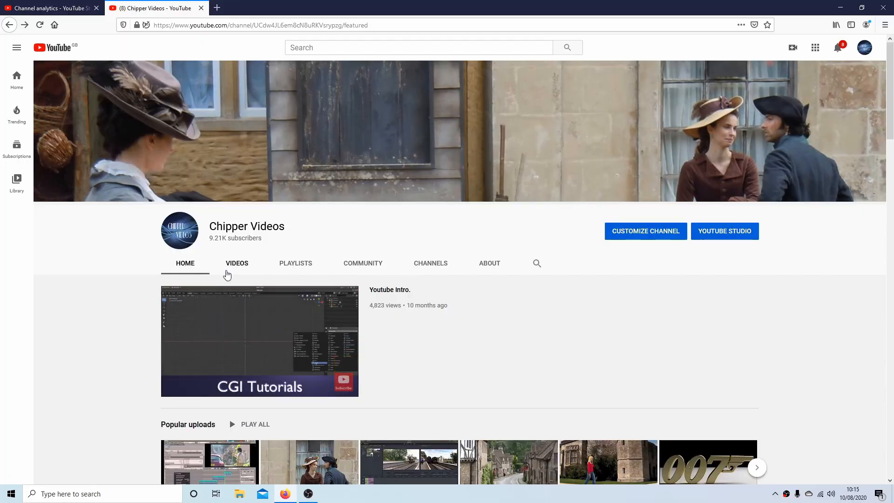
Browse the channel's Playlists page, scrolling down through the created playlists
left_click(295, 262)
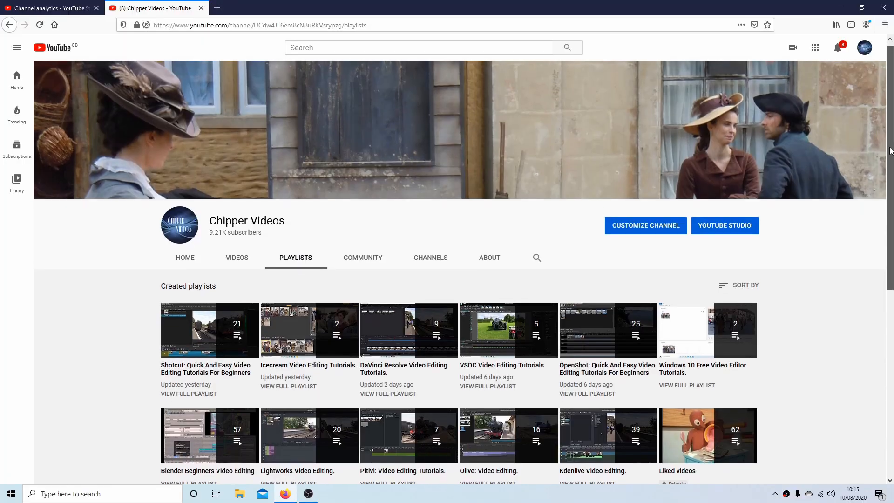
scroll("down", 3)
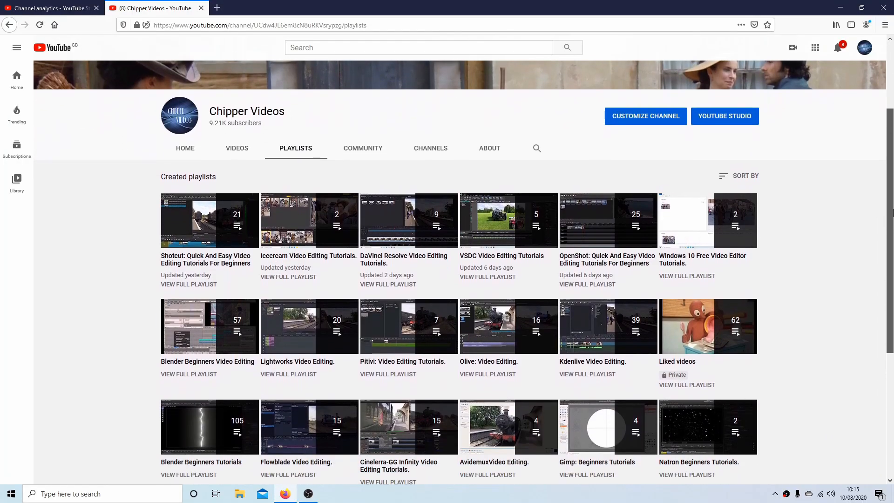
scroll("down", 3)
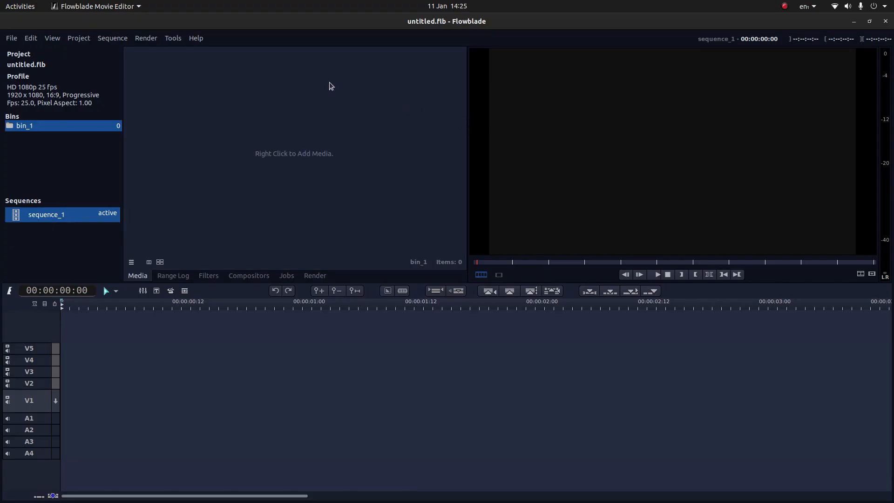
mouse_move(334, 86)
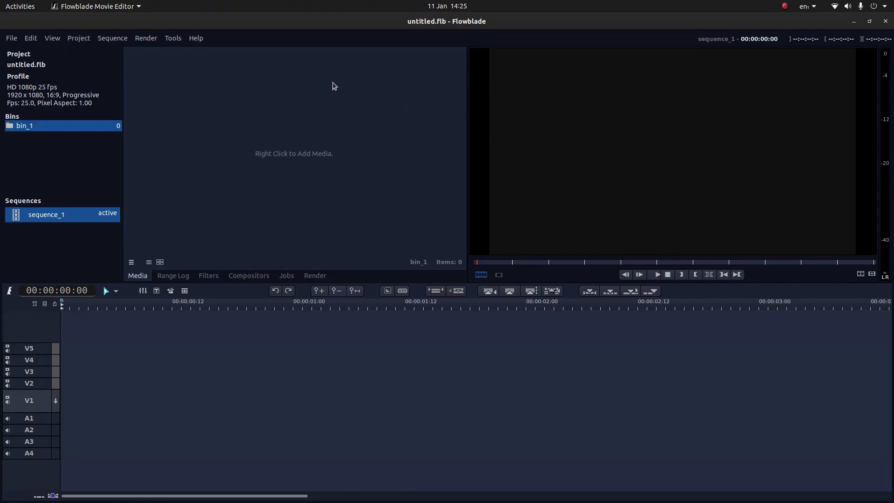
mouse_move(375, 24)
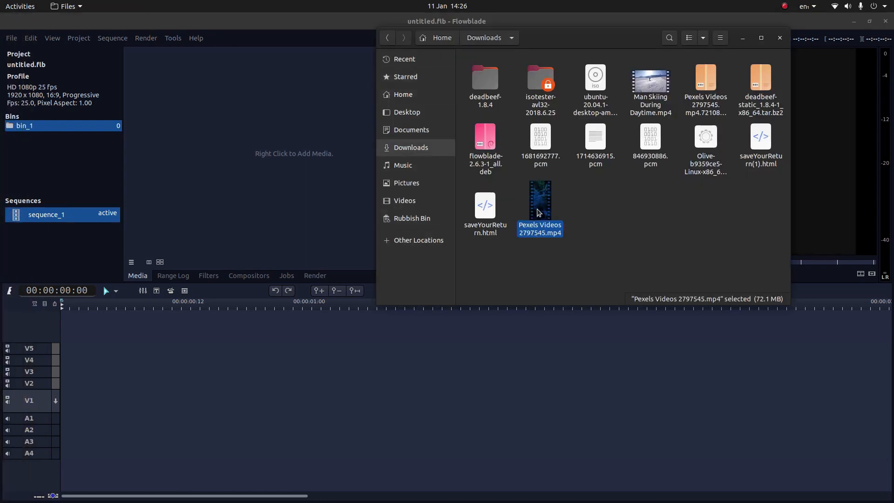
Bring Pexels Videos 2797545.mp4 into bin_1, keeping the current HD 1080p 25 fps profile
left_click_drag(539, 205, 235, 80)
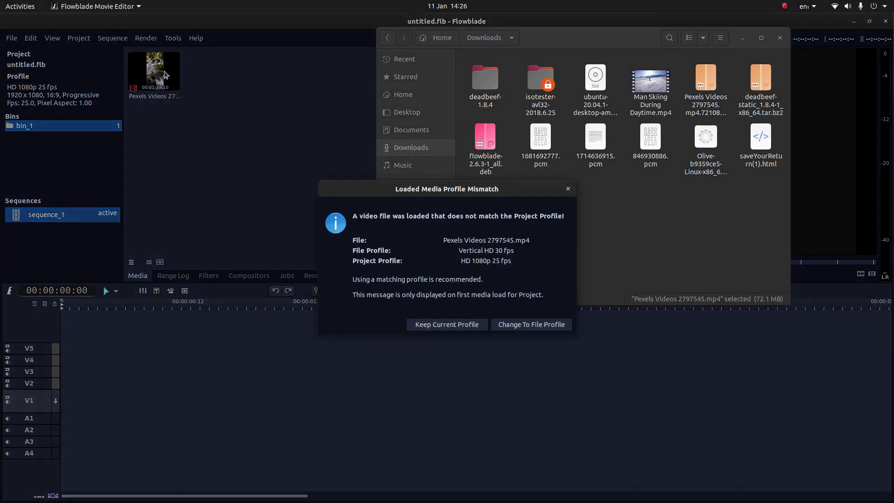
mouse_move(184, 98)
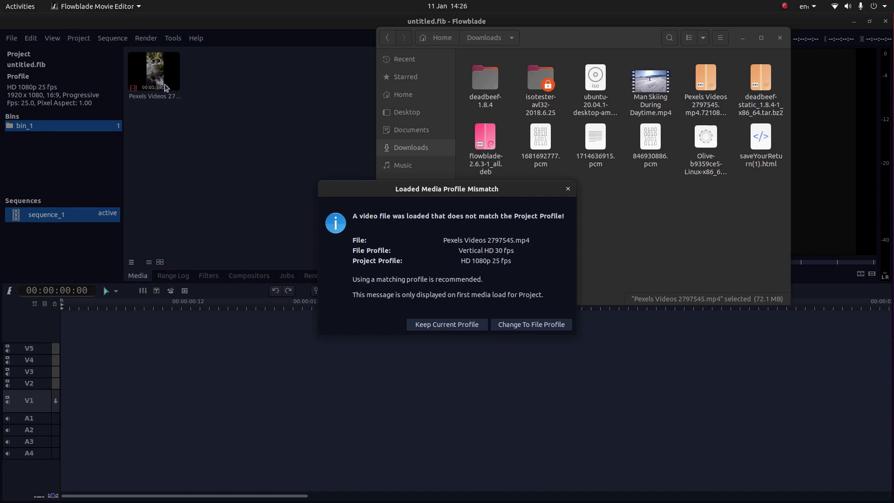
mouse_move(382, 190)
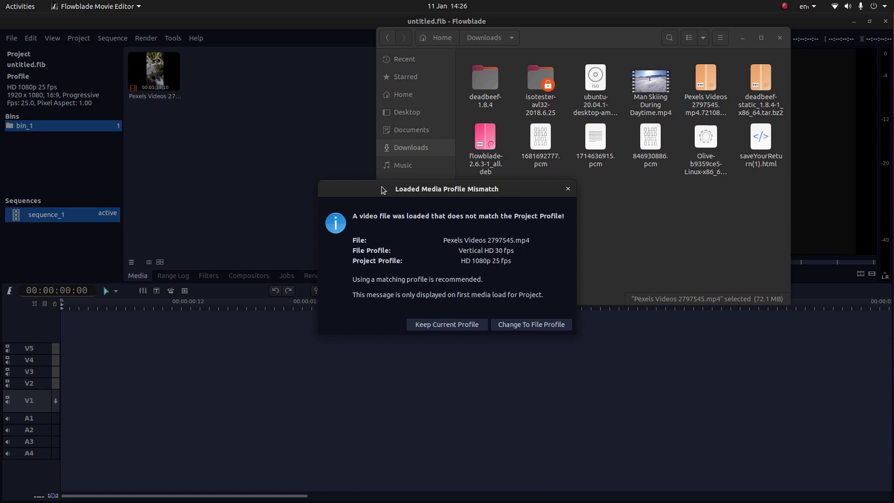
mouse_move(494, 271)
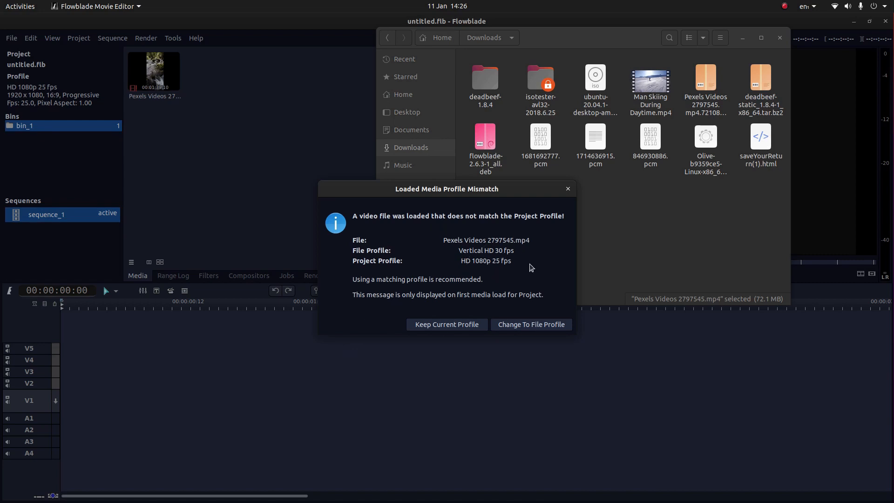
mouse_move(427, 329)
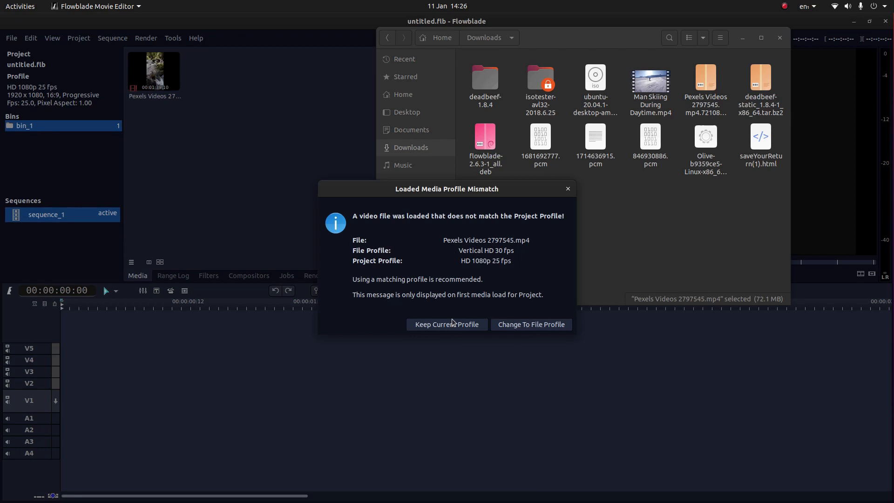
left_click(446, 324)
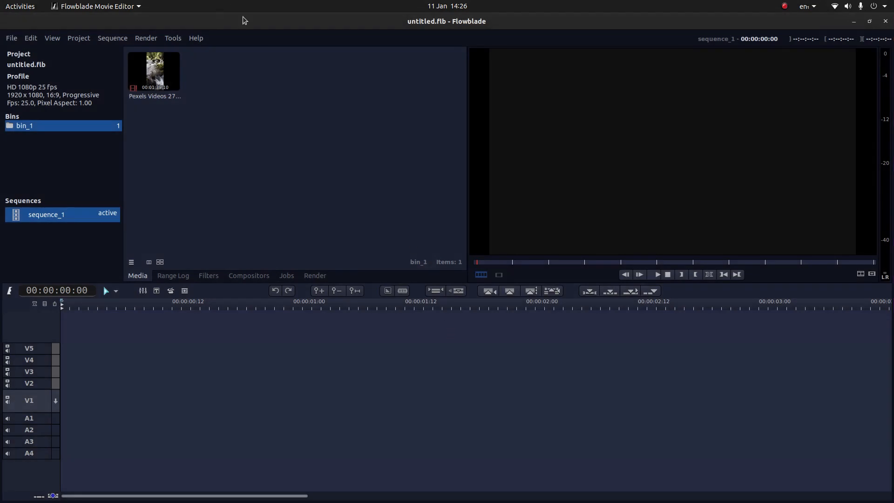
mouse_move(164, 32)
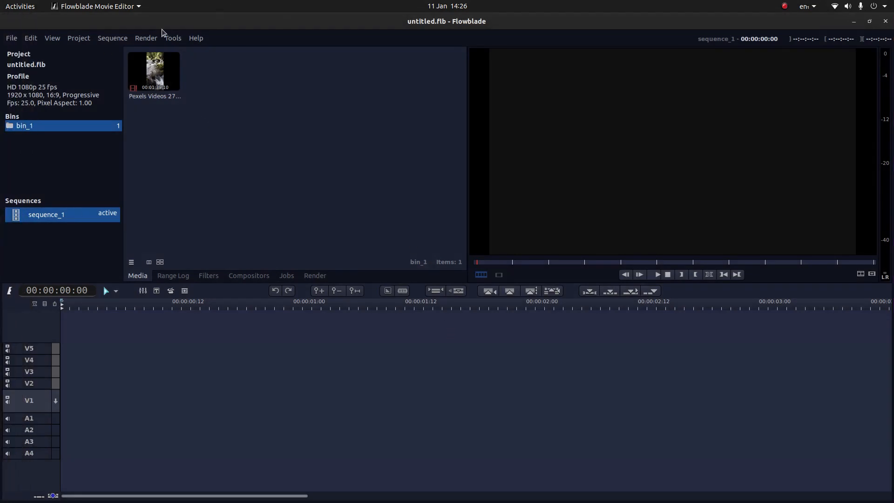
Place the Pexels clip from the bin onto timeline track V1
left_click(153, 71)
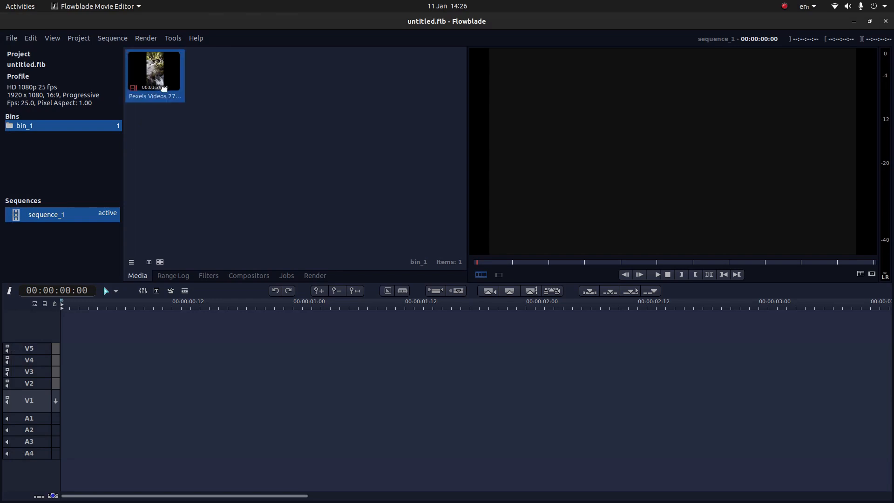
left_click_drag(162, 74, 72, 400)
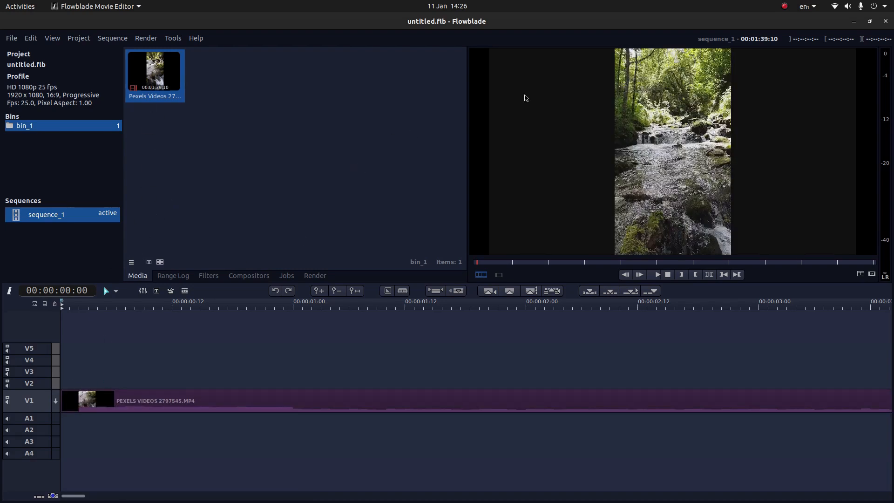
mouse_move(488, 45)
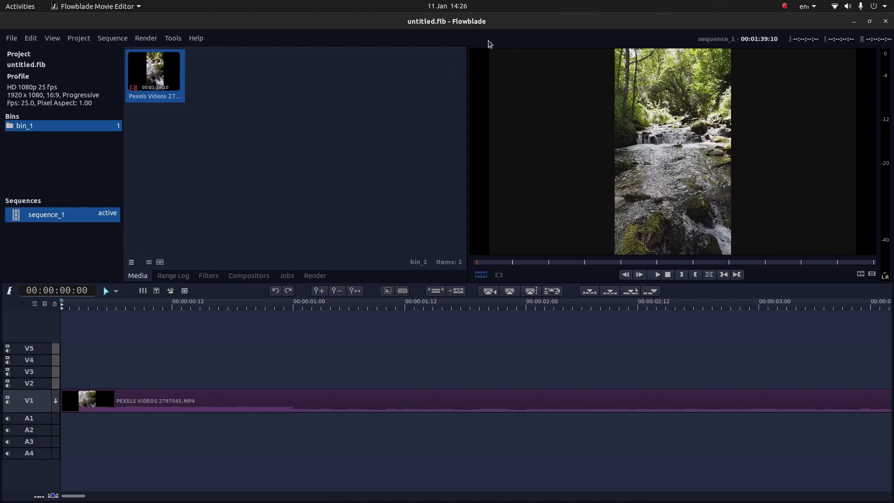
mouse_move(163, 86)
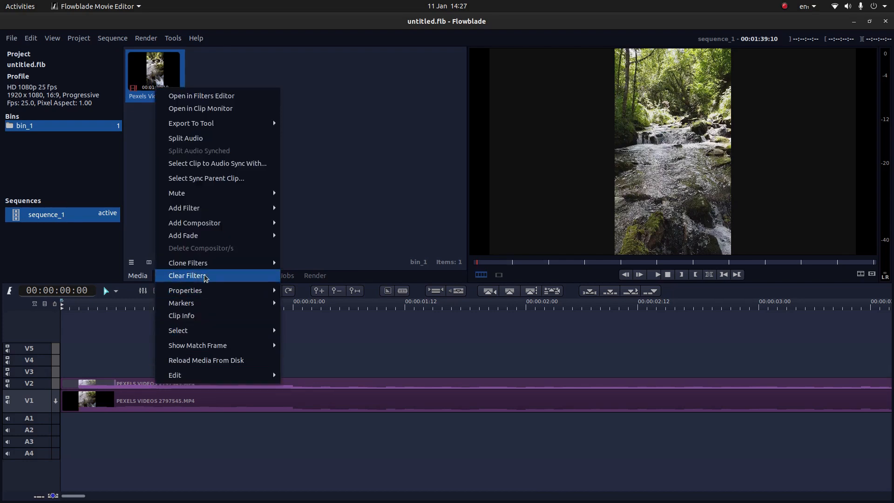
mouse_move(195, 222)
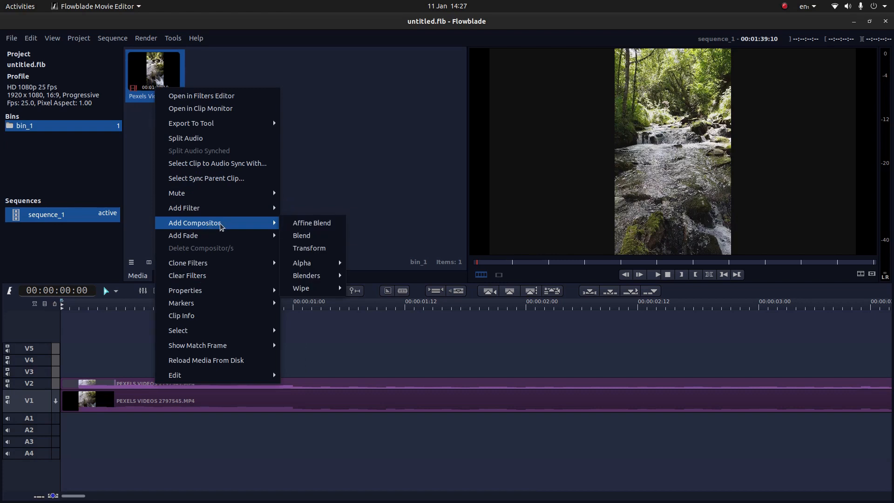
mouse_move(308, 248)
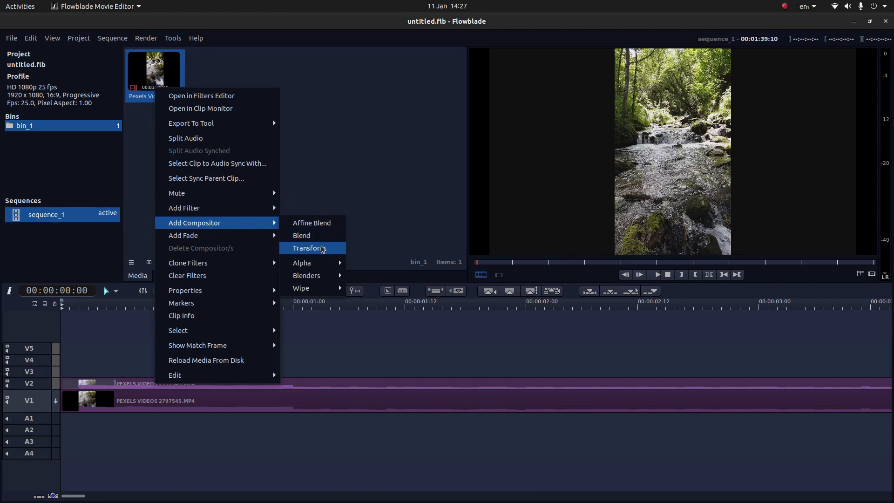
Attach a Transform compositor to the V2 clip with destination track V1
left_click(308, 248)
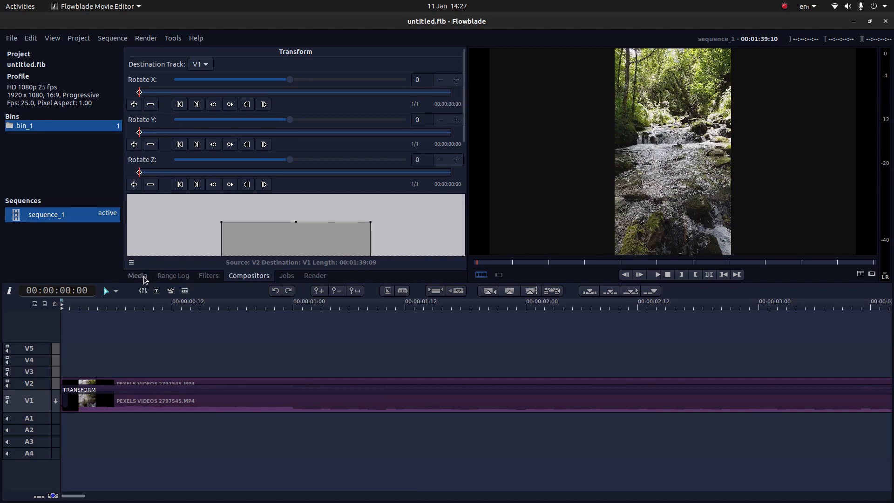
Return to the Media panel showing the project bin
left_click(137, 275)
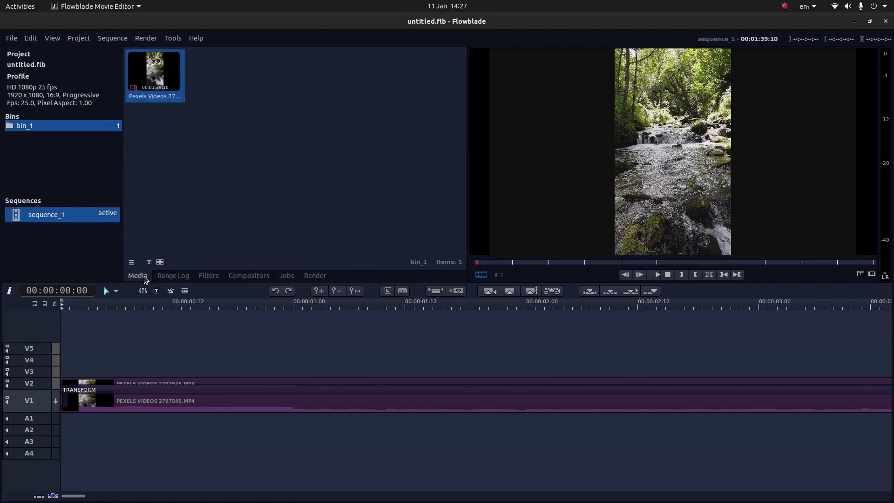
mouse_move(149, 84)
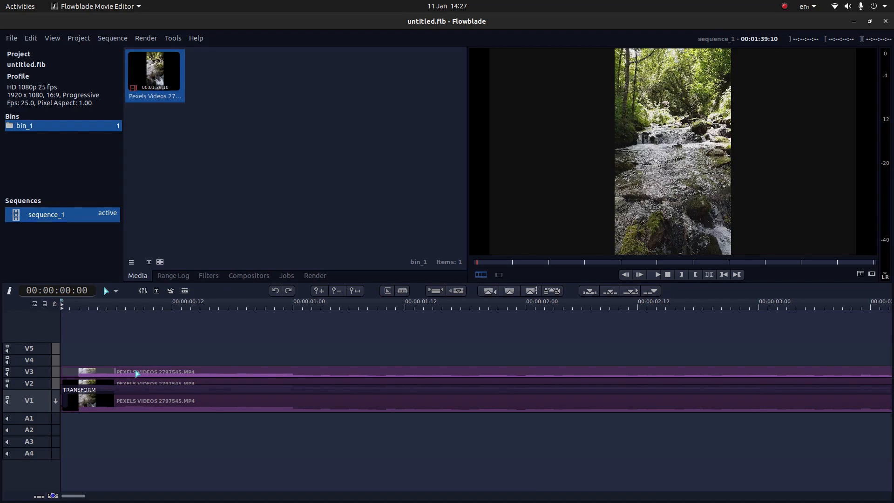
Apply an IRR Blur filter (amount 25, Fuzzier) to the V3 clip
right_click(135, 372)
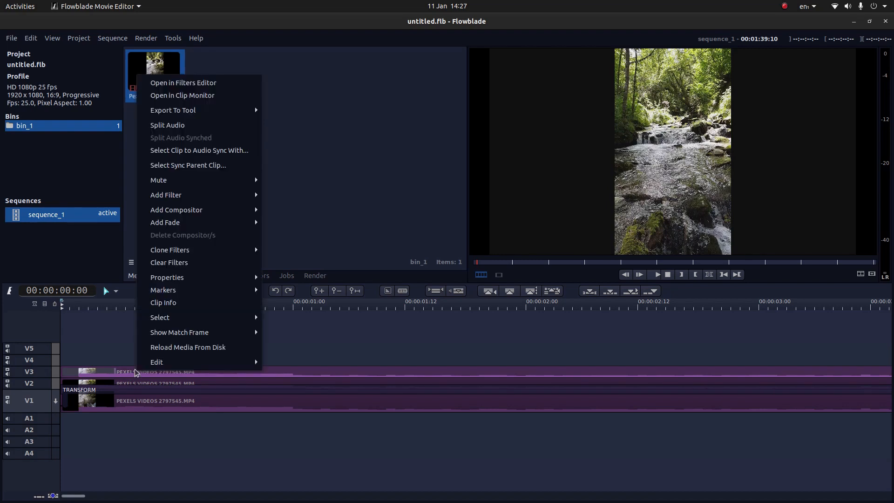
mouse_move(176, 222)
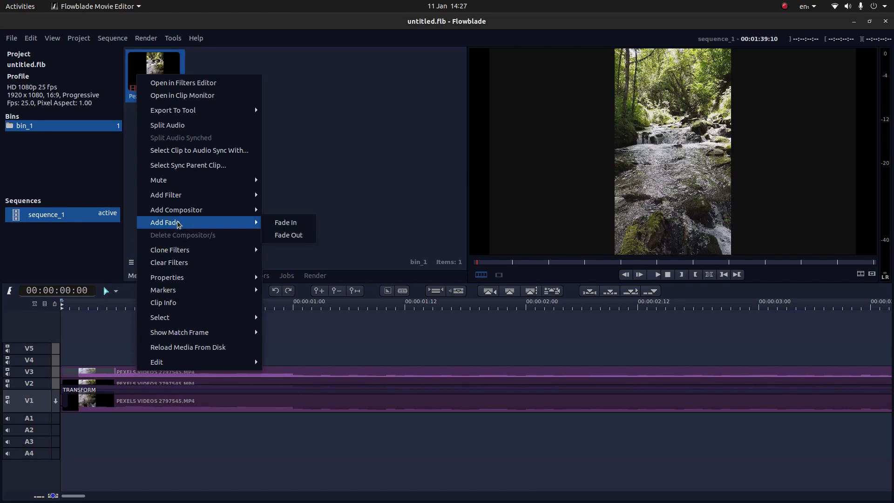
mouse_move(176, 209)
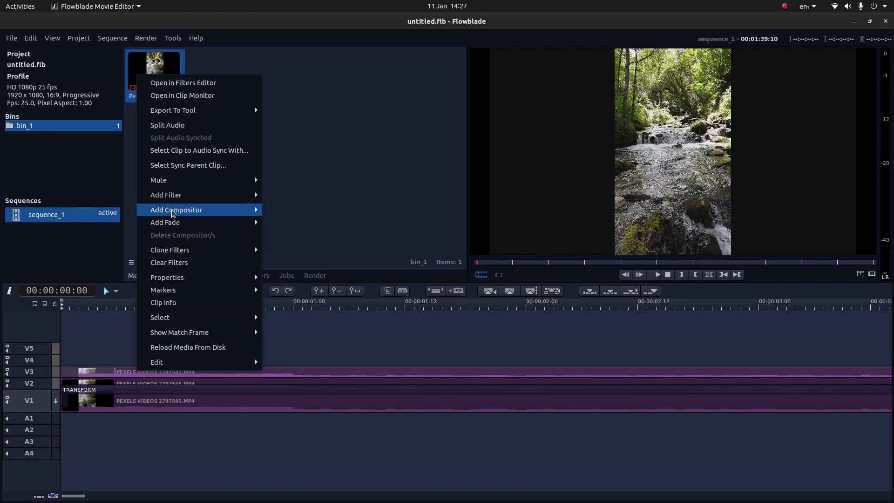
mouse_move(166, 195)
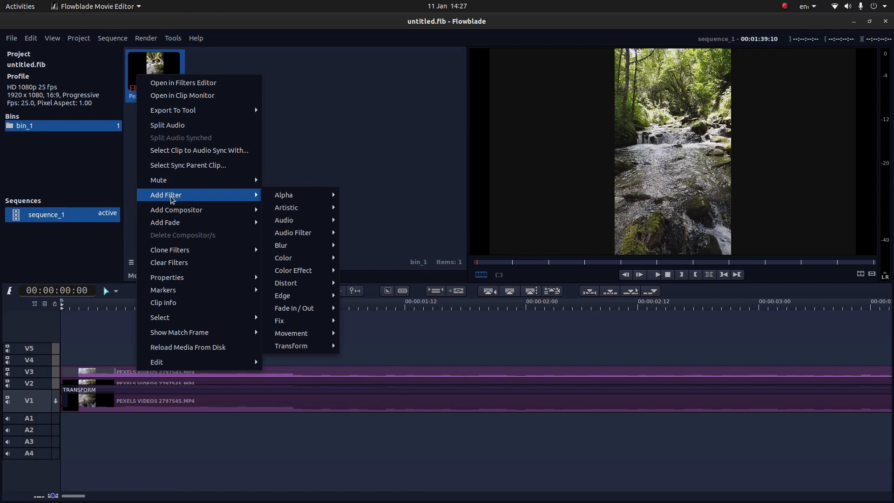
mouse_move(283, 194)
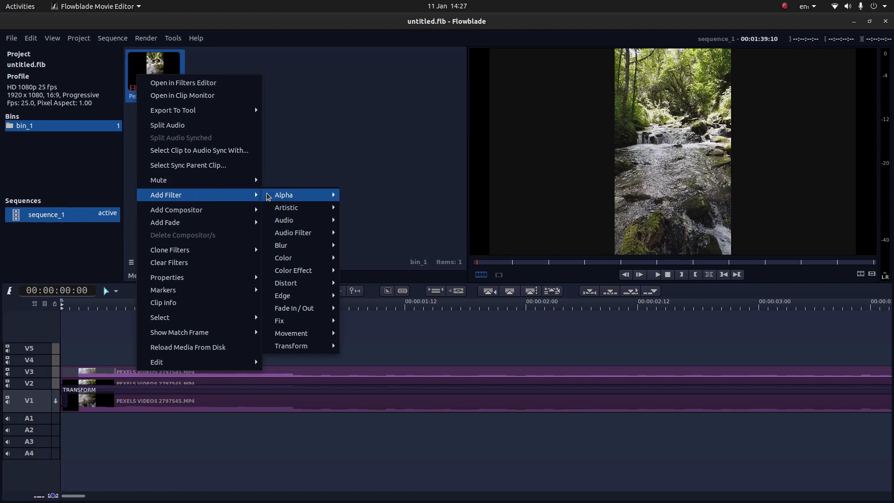
mouse_move(280, 245)
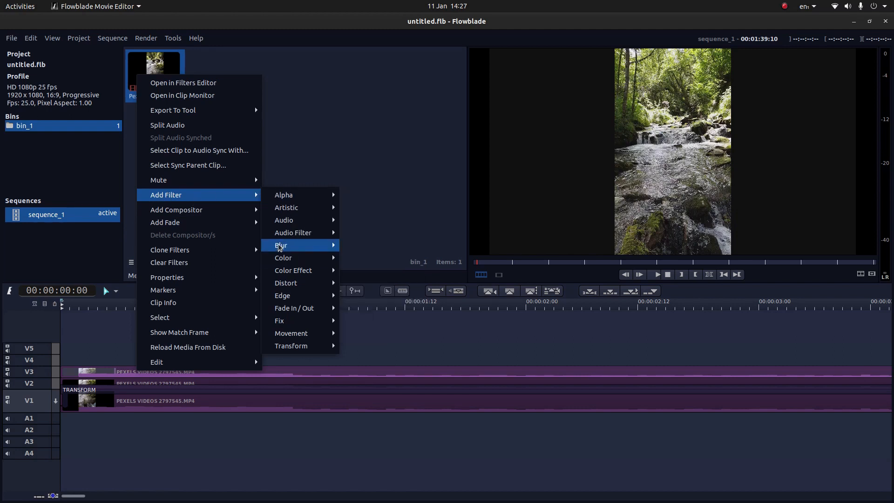
mouse_move(281, 245)
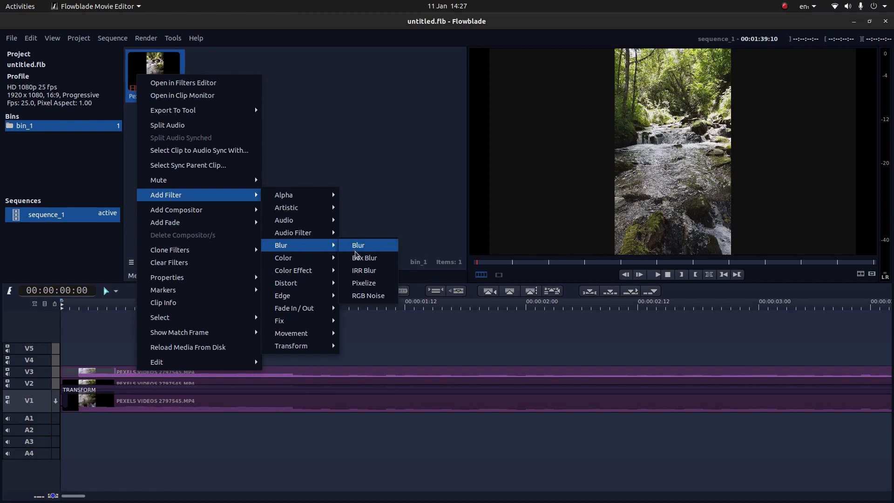
mouse_move(364, 270)
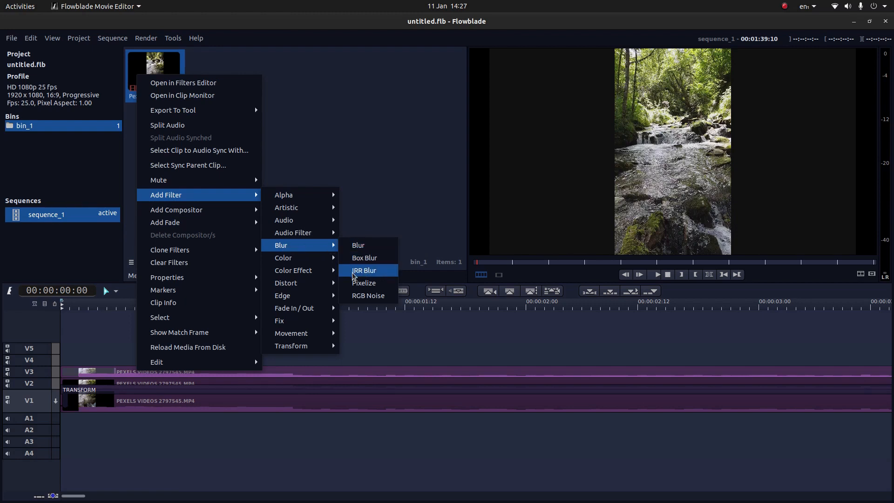
mouse_move(360, 273)
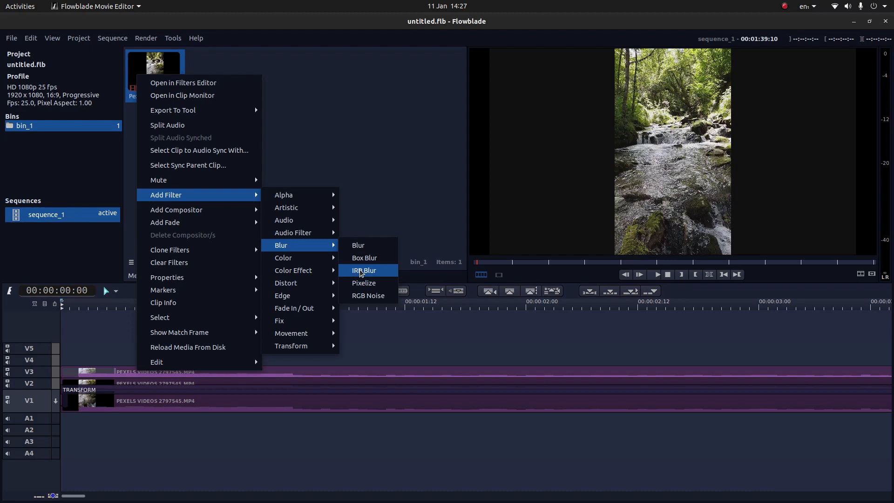
left_click(363, 270)
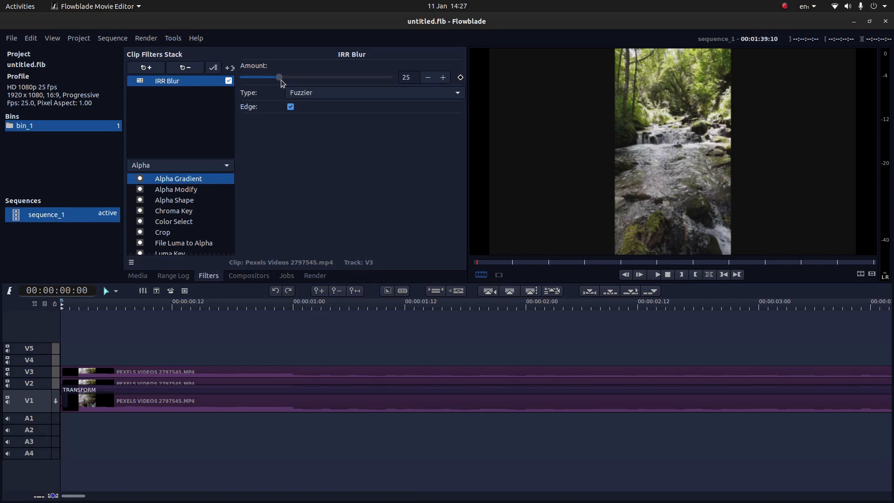
Raise the IRR Blur amount on the V3 clip to 64
left_click_drag(278, 77, 334, 77)
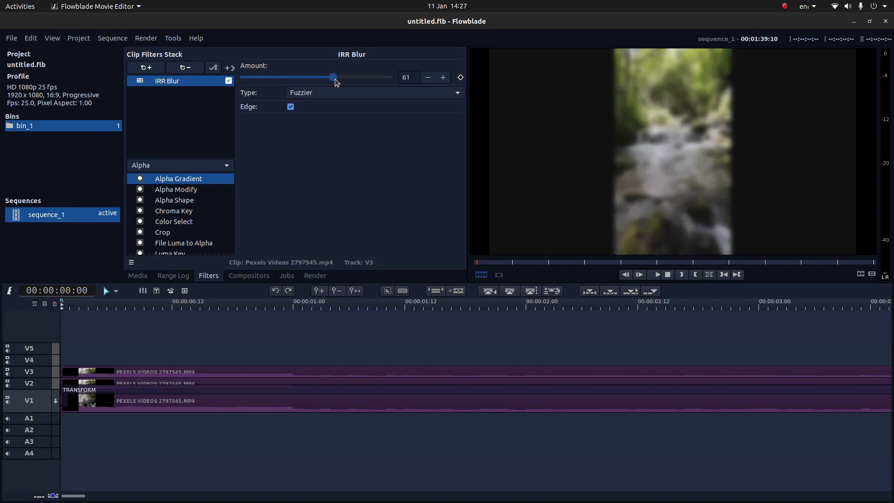
left_click_drag(333, 77, 336, 77)
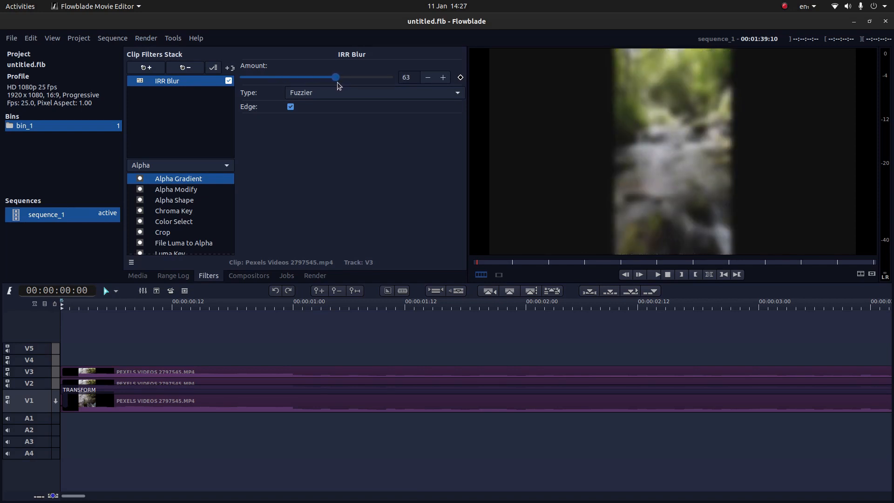
left_click_drag(334, 77, 337, 78)
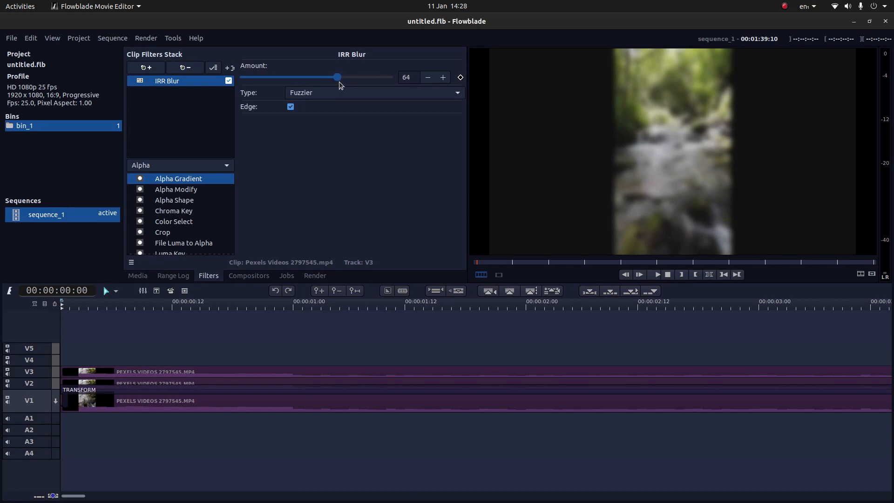
mouse_move(330, 166)
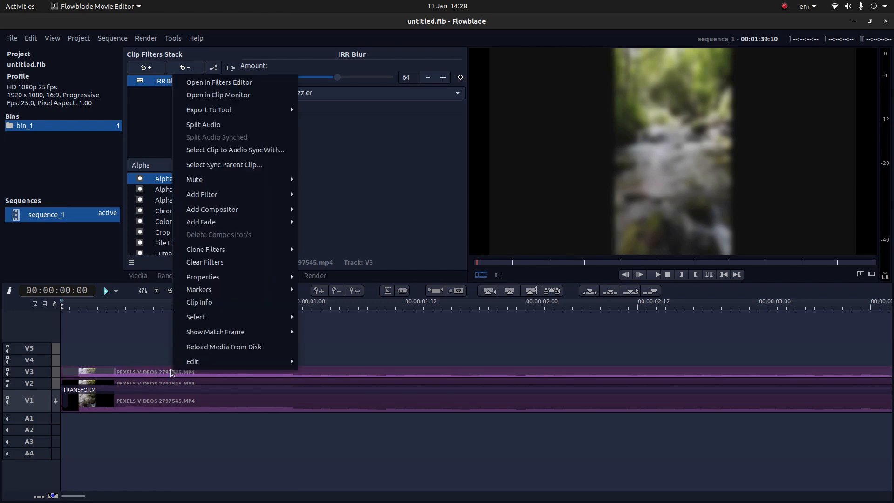
mouse_move(211, 210)
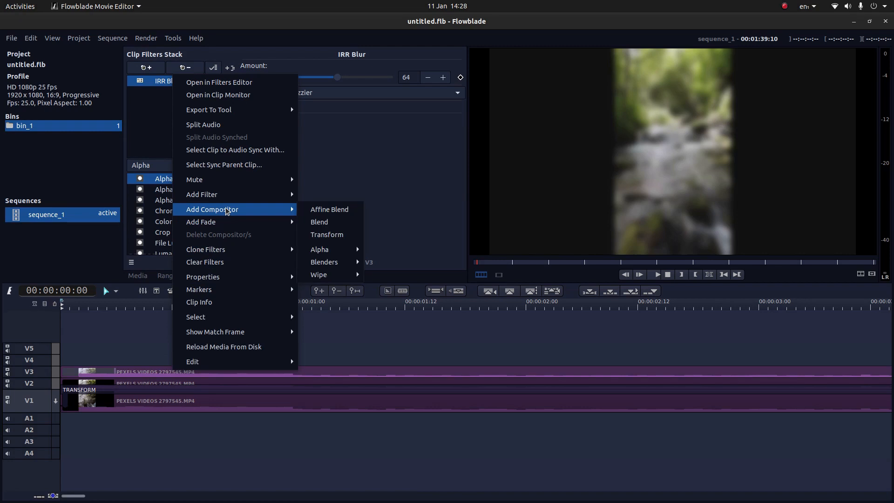
mouse_move(327, 235)
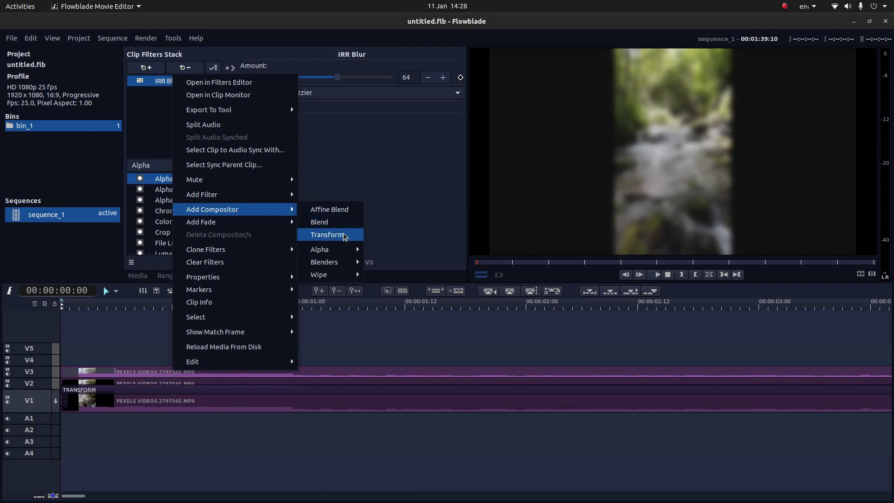
Attach a Transform compositor to the V3 clip, initially targeting V2
left_click(327, 234)
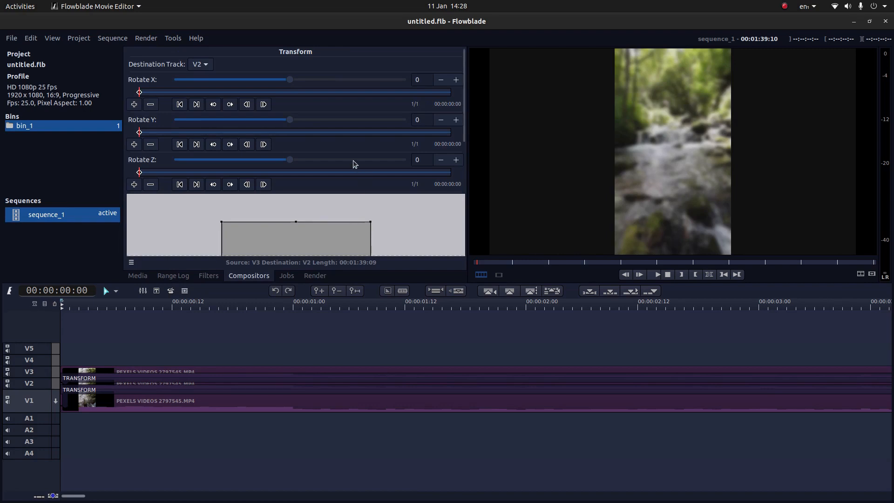
mouse_move(357, 120)
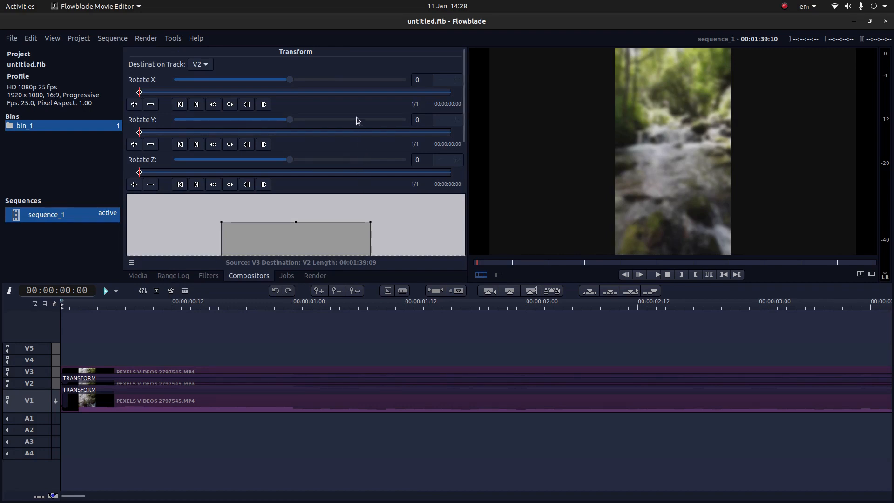
mouse_move(414, 52)
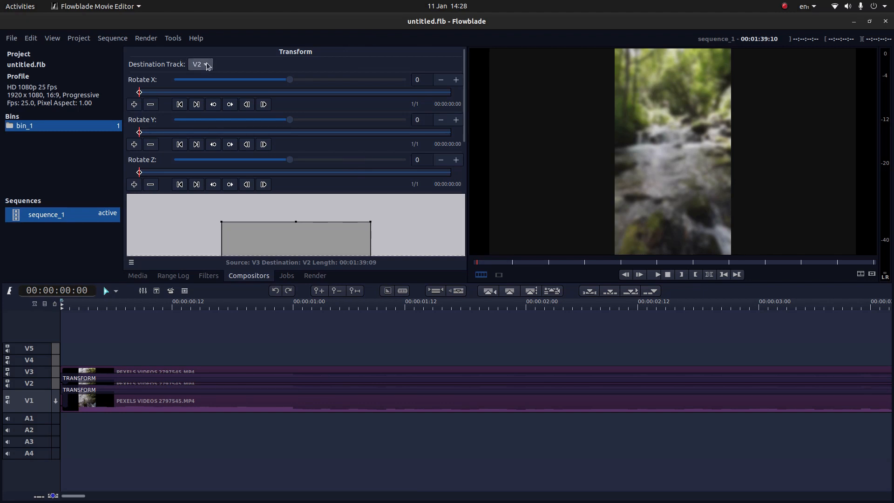
mouse_move(466, 47)
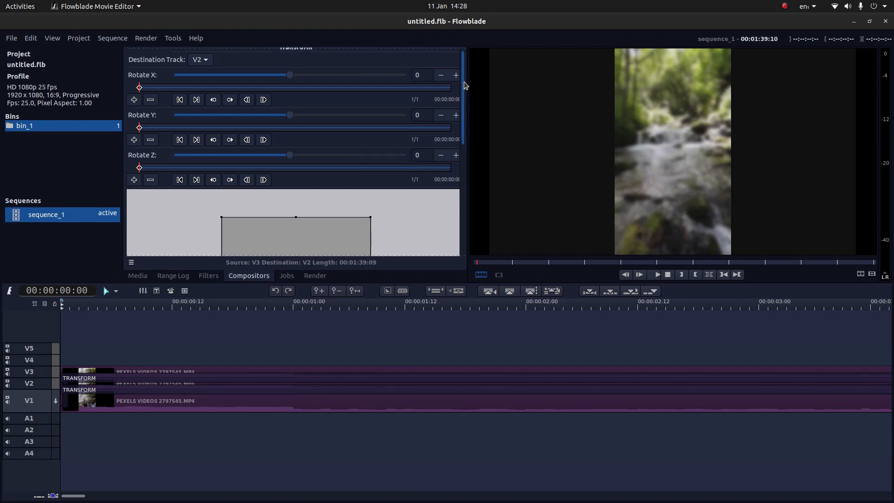
scroll("down", 3)
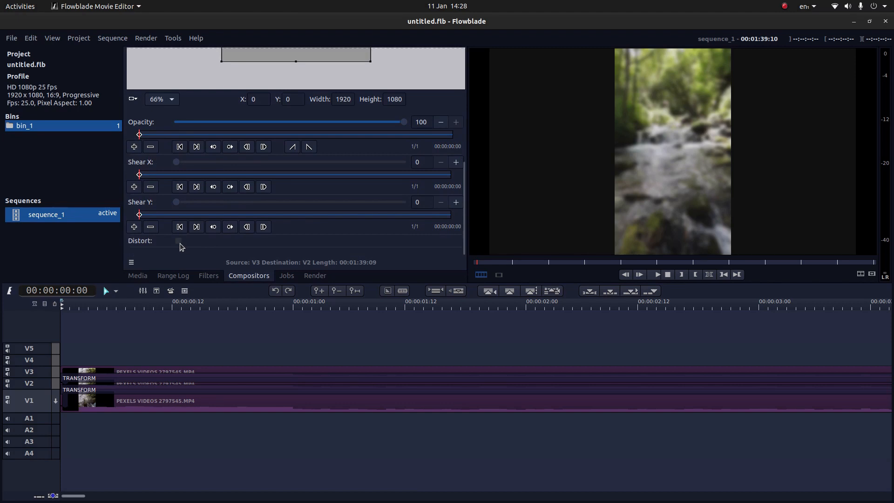
left_click(178, 240)
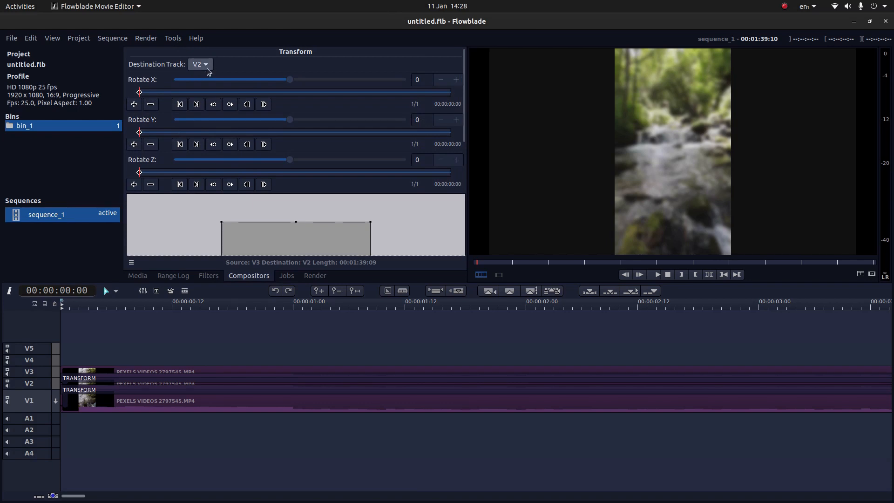
Set the V3 Transform compositor's destination track to V1
left_click(200, 65)
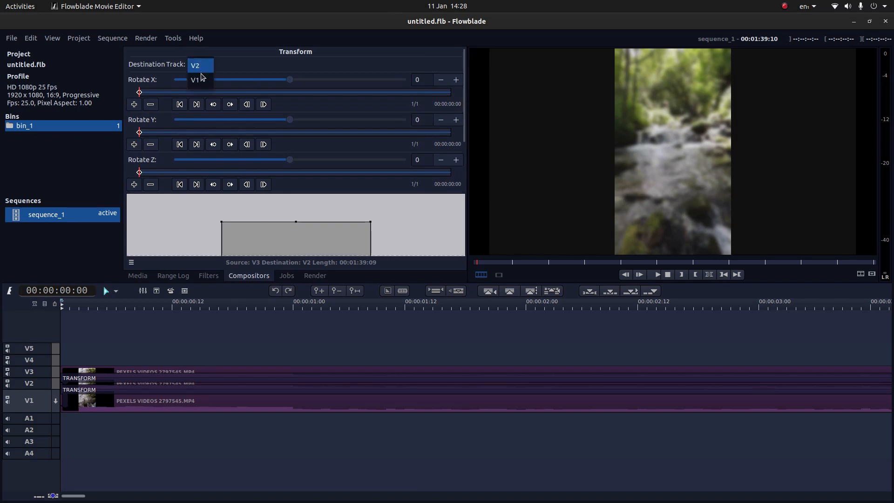
left_click(195, 79)
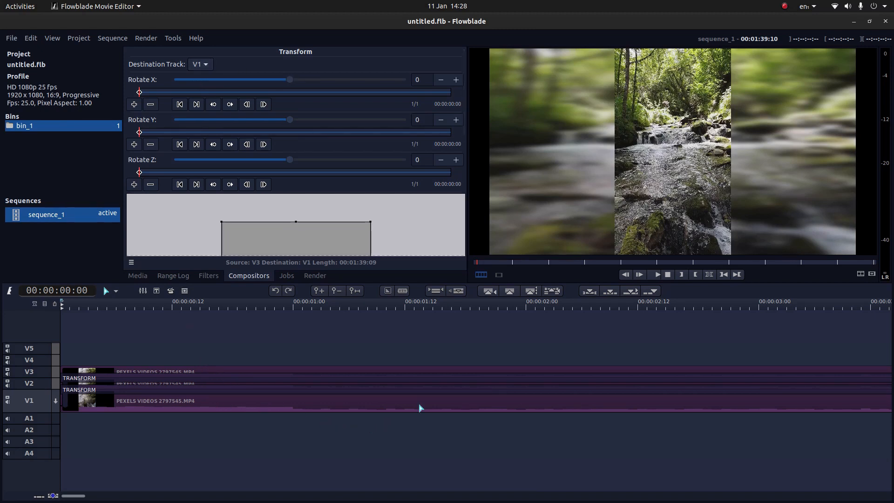
mouse_move(413, 367)
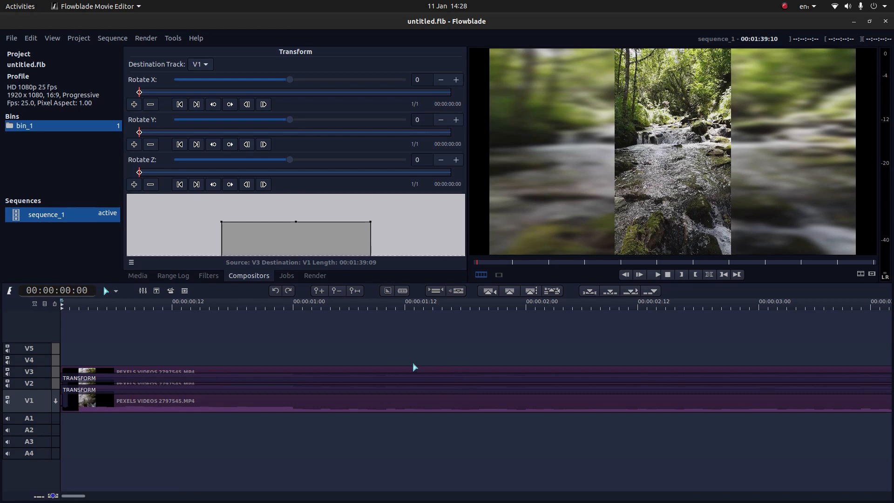
mouse_move(280, 375)
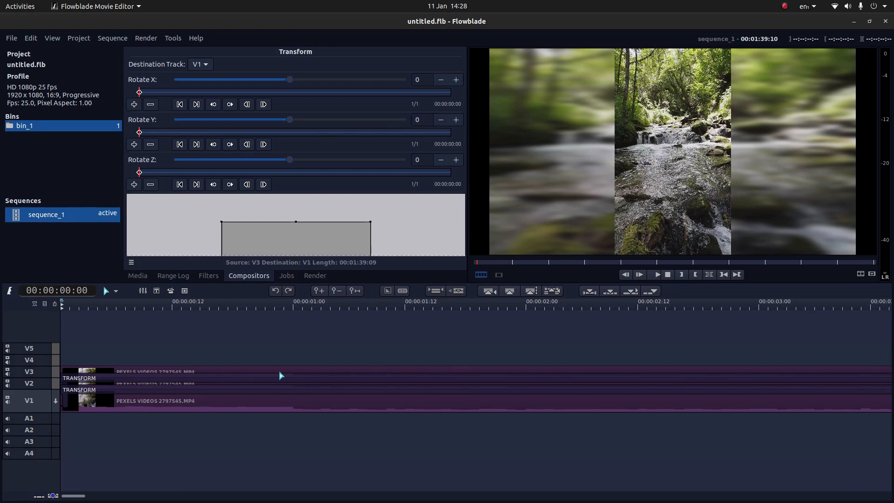
mouse_move(317, 388)
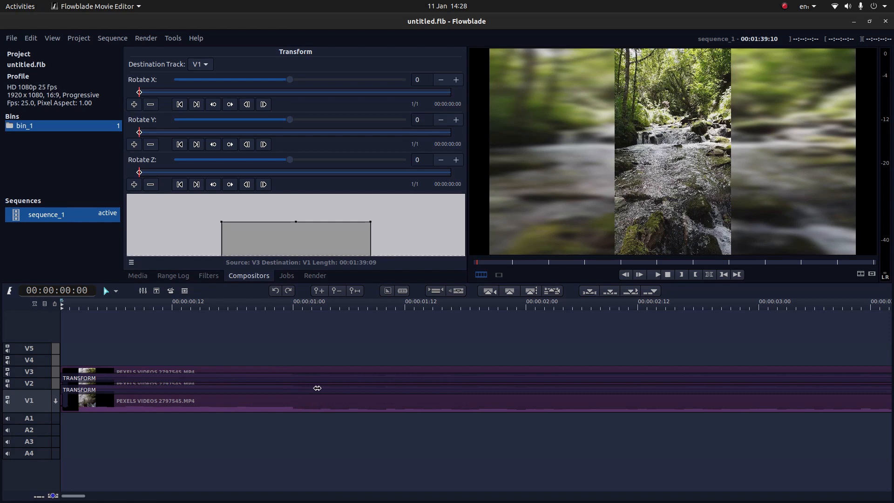
mouse_move(309, 374)
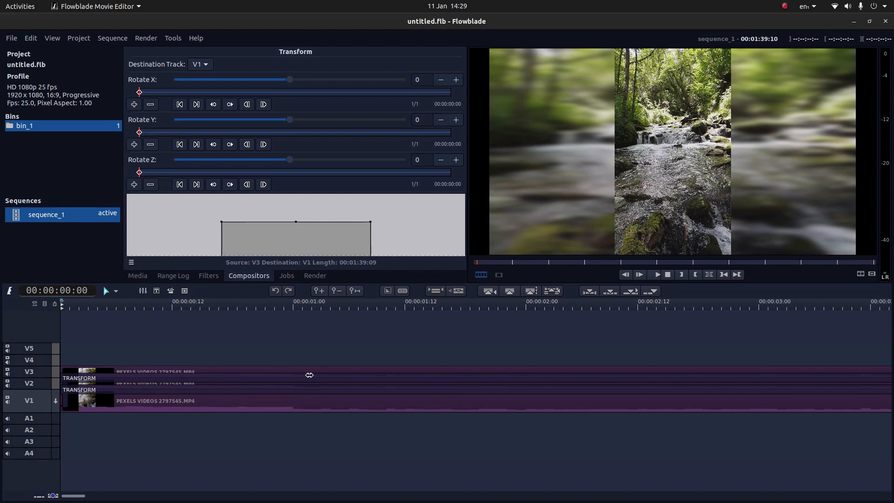
mouse_move(361, 379)
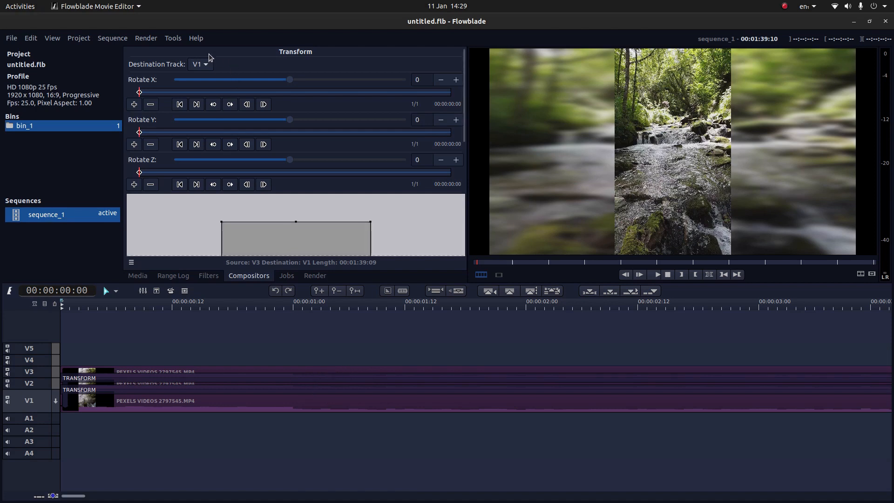
mouse_move(202, 362)
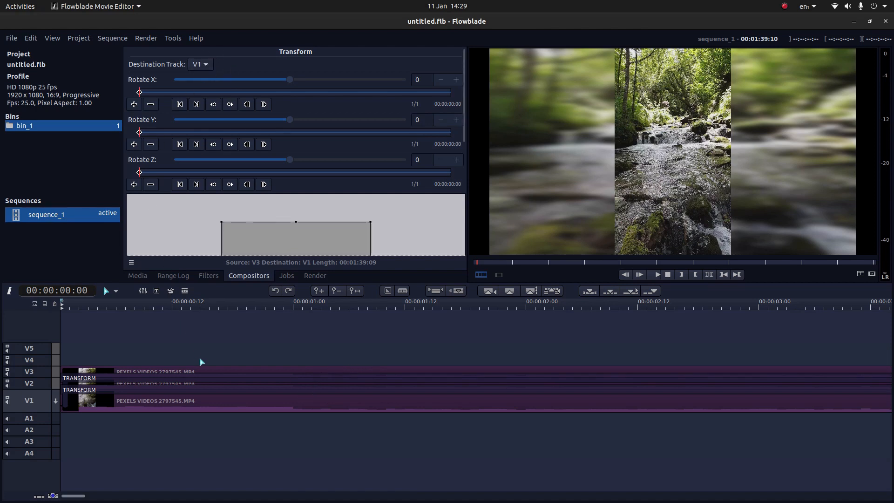
mouse_move(676, 94)
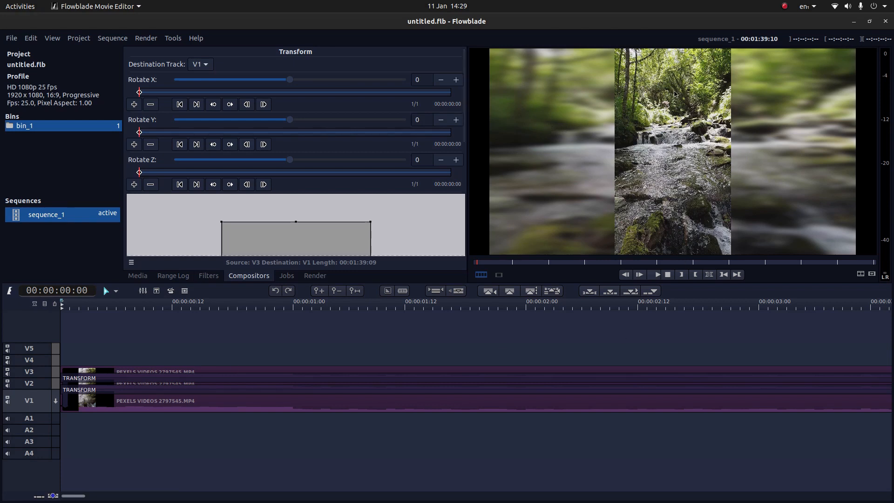
mouse_move(644, 182)
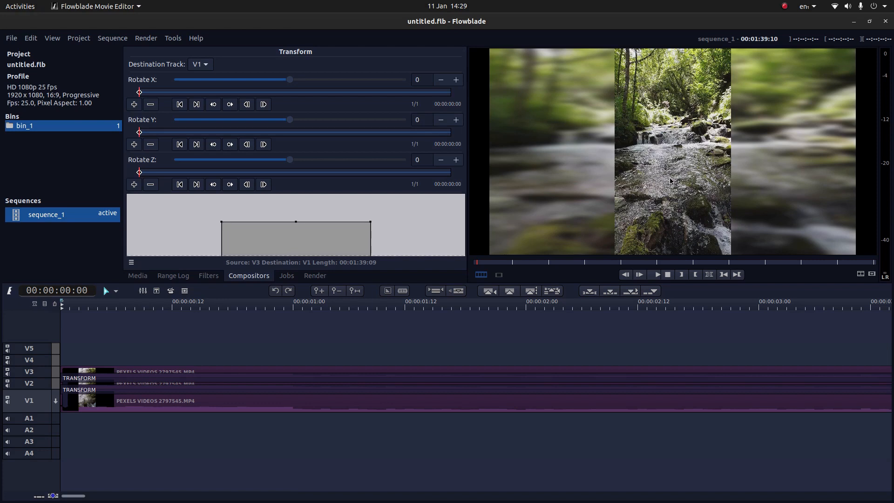
mouse_move(696, 121)
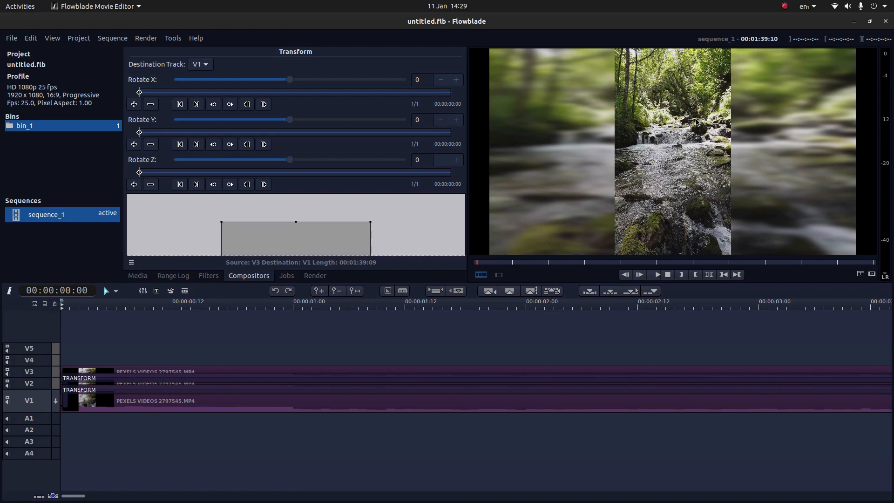